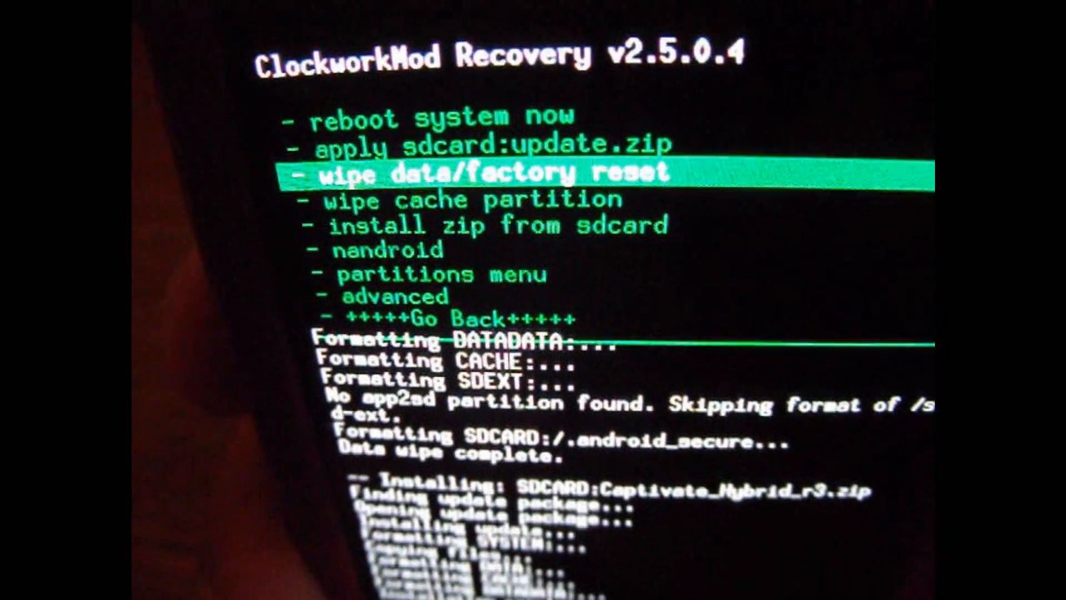
Move the recovery menu highlight from 'wipe data/factory reset' to 'wipe cache partition'.
key("Down")
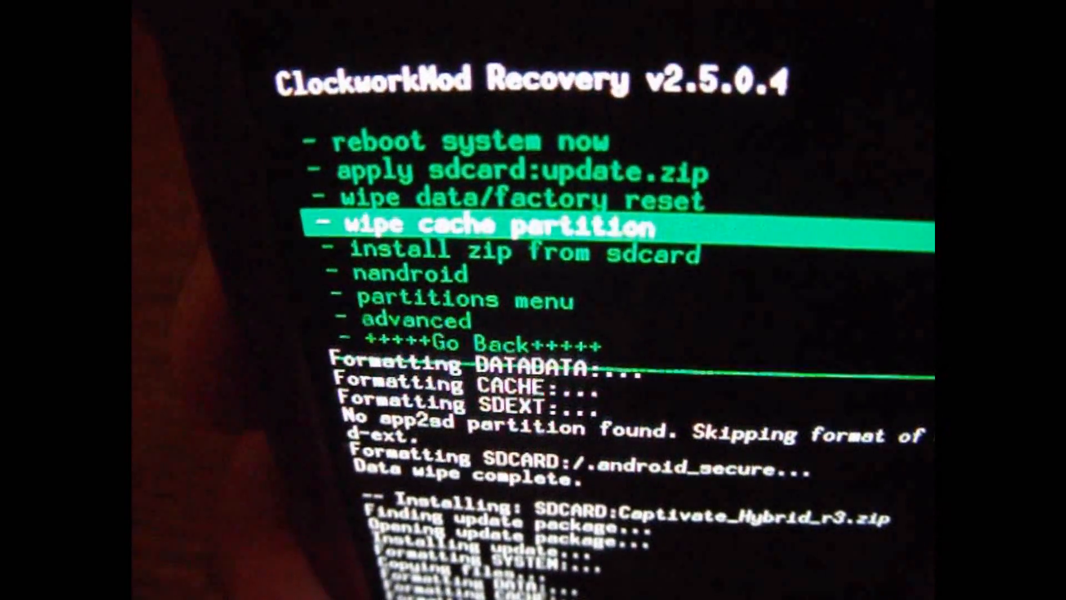